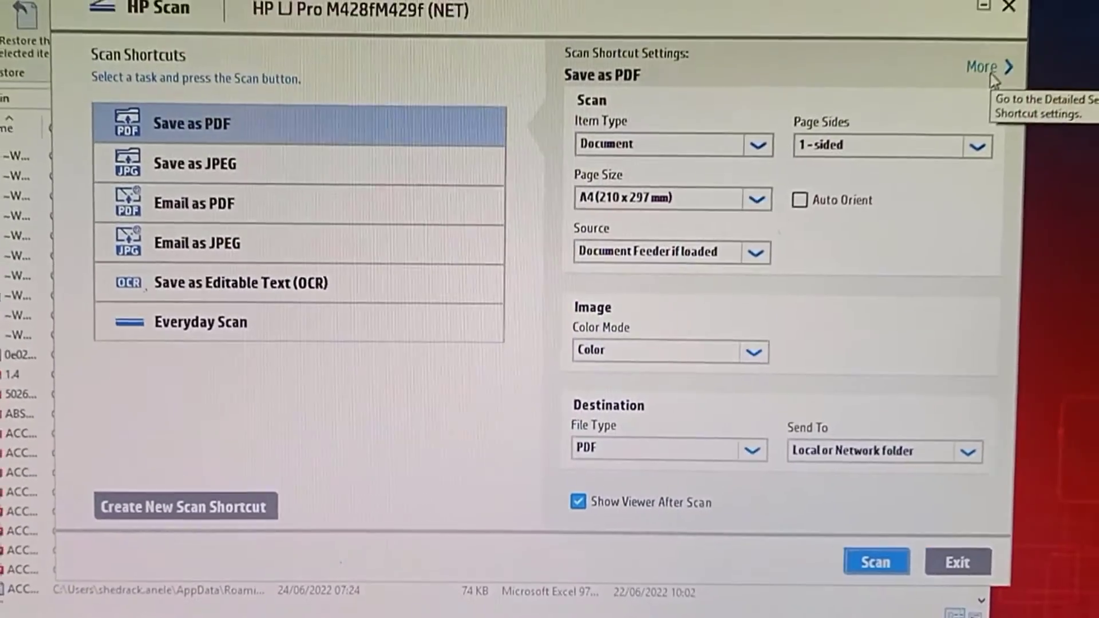
# Show the Save as PDF shortcut's detailed settings with 200 ppi resolution and 24-bit color
pyautogui.click(985, 66)
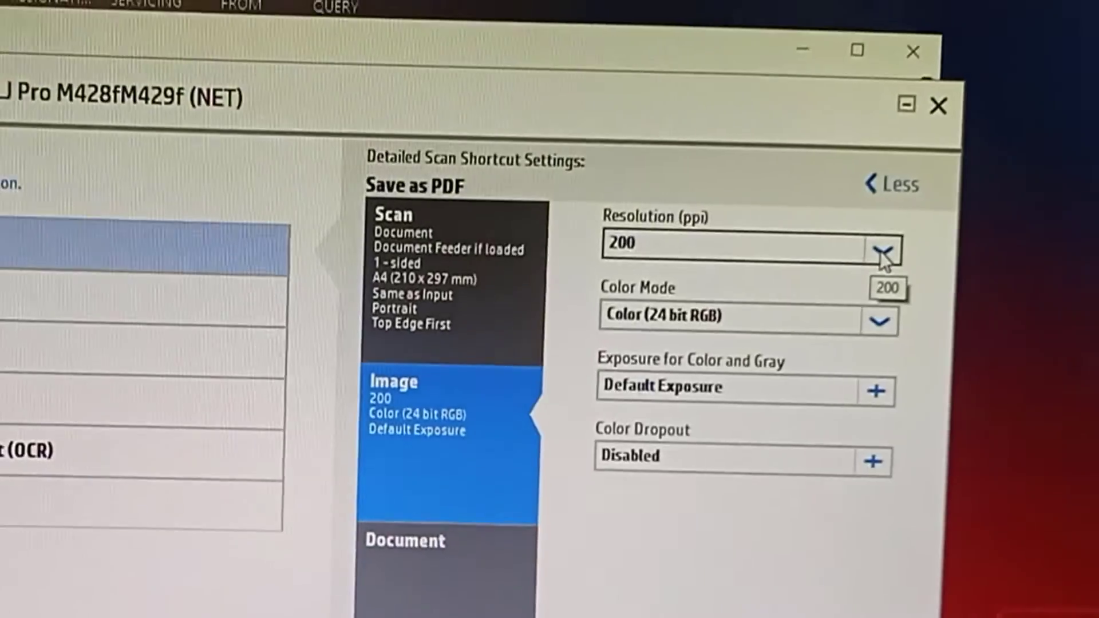
# List the Save as PDF resolution choices from 75 to 300 ppi, 200 still selected
pyautogui.click(882, 250)
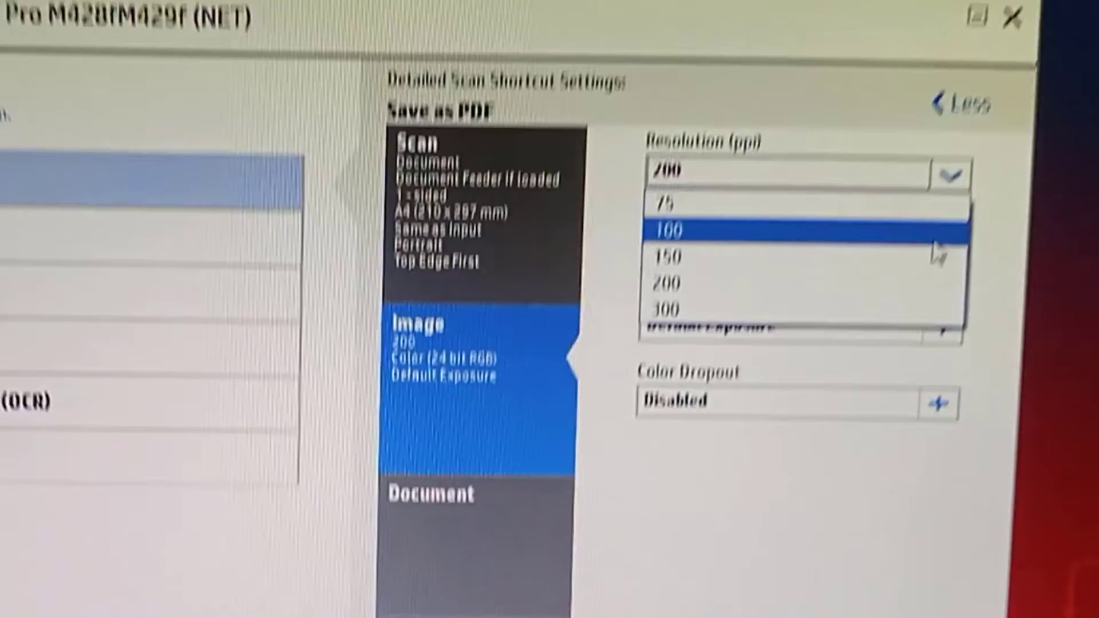
pyautogui.moveTo(869, 277)
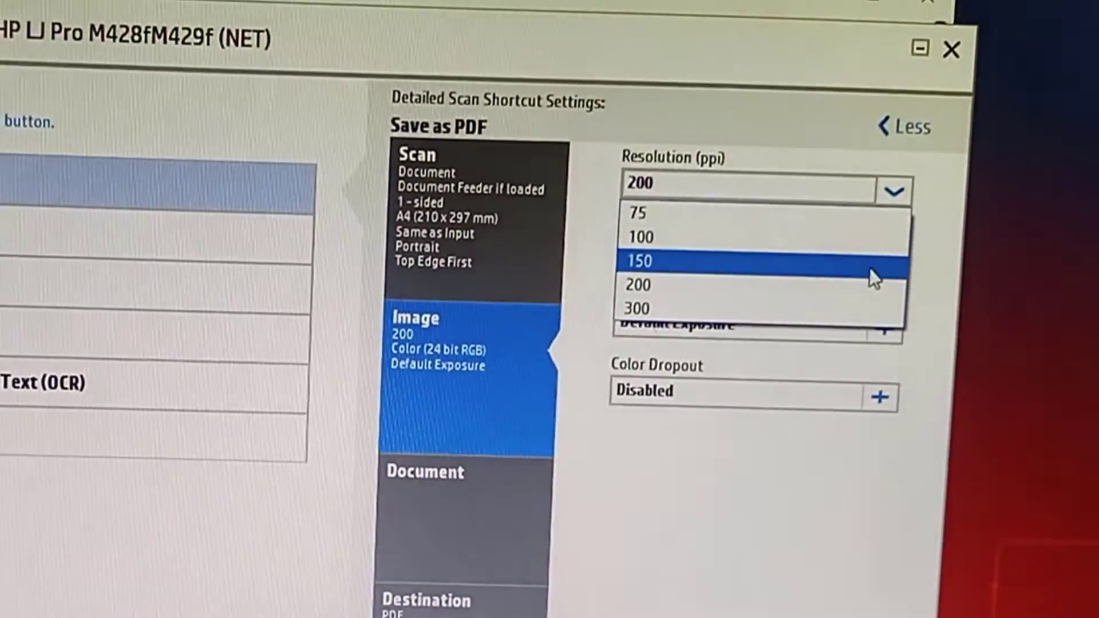